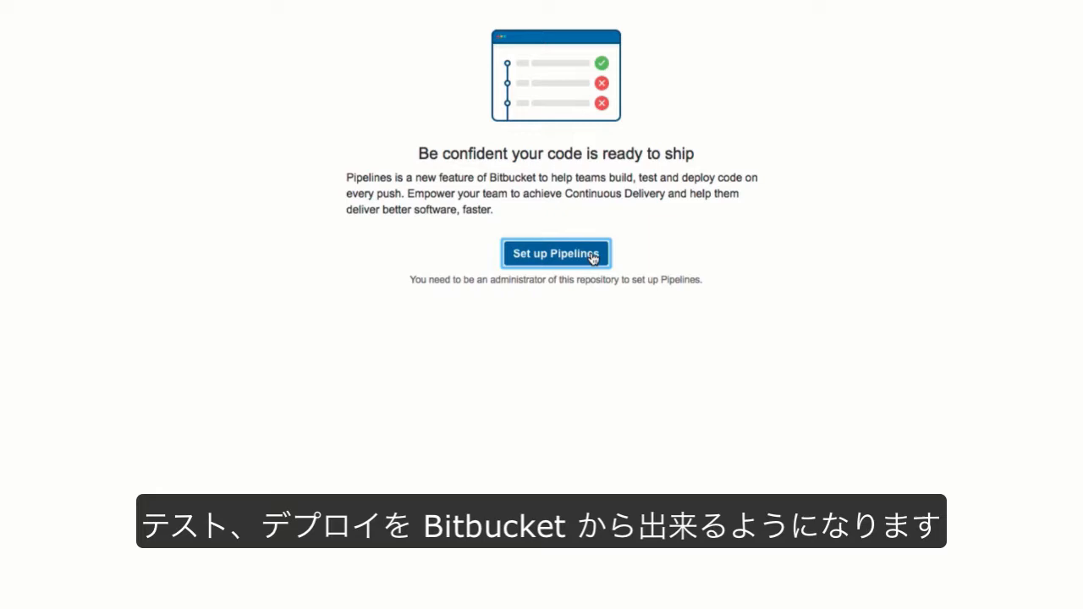
- Enable Pipelines for meetings-app and start bitbucket-pipelines.yml from the Node.js sample
click(555, 253)
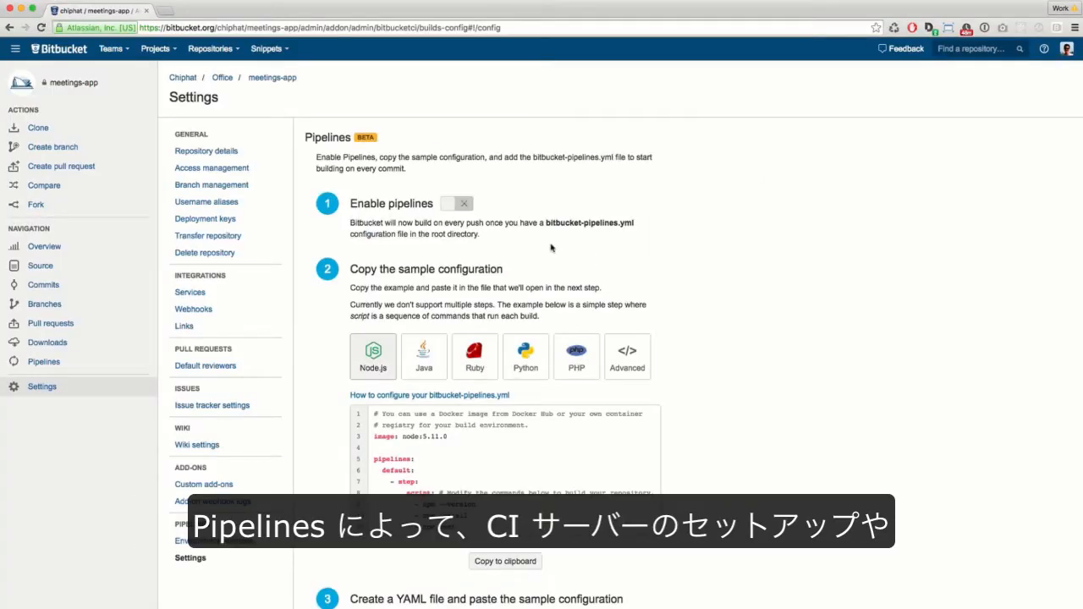
click(457, 203)
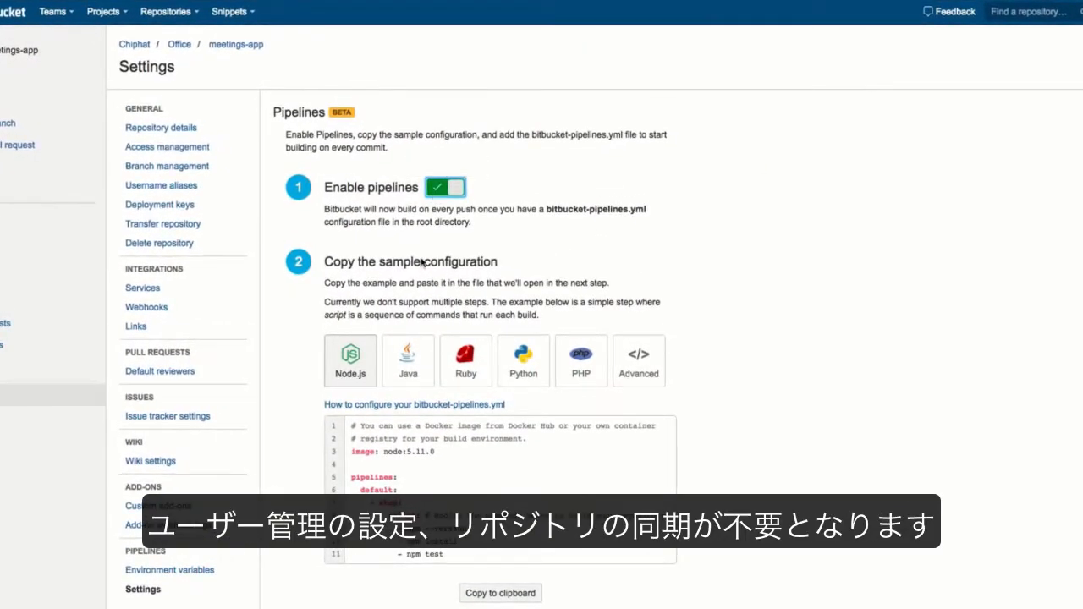
scroll(down, 3)
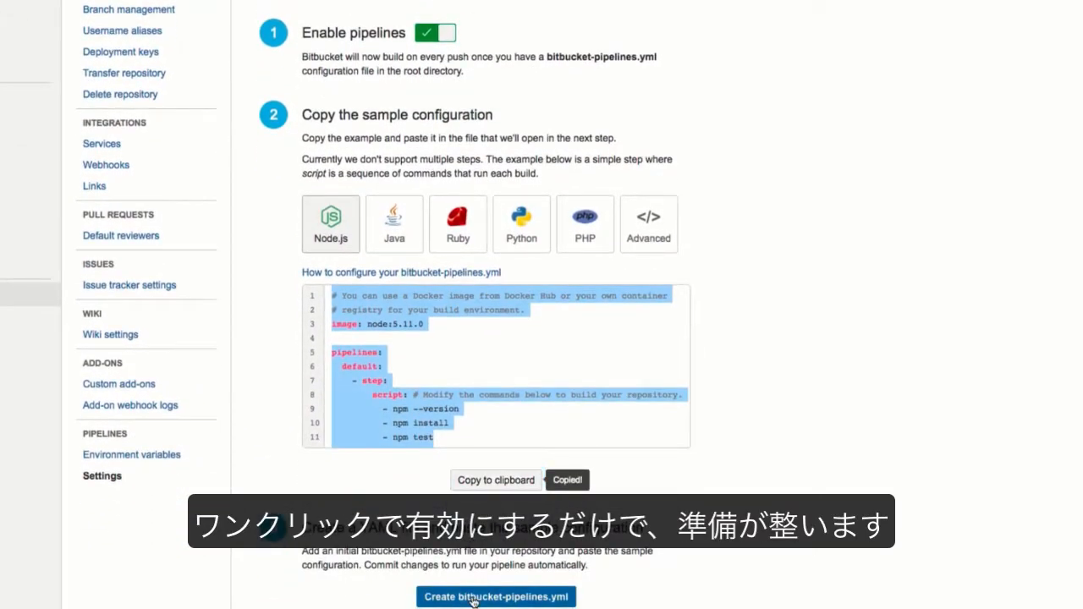
click(496, 596)
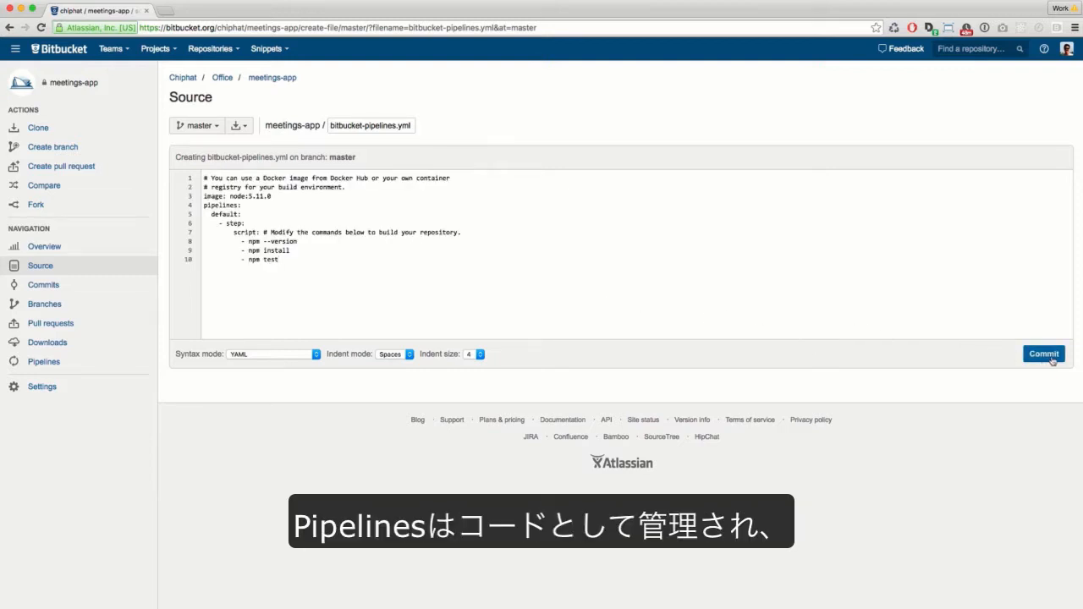
- Commit bitbucket-pipelines.yml to master with message 'Added bitbucket-pipelines.yml'
click(1043, 353)
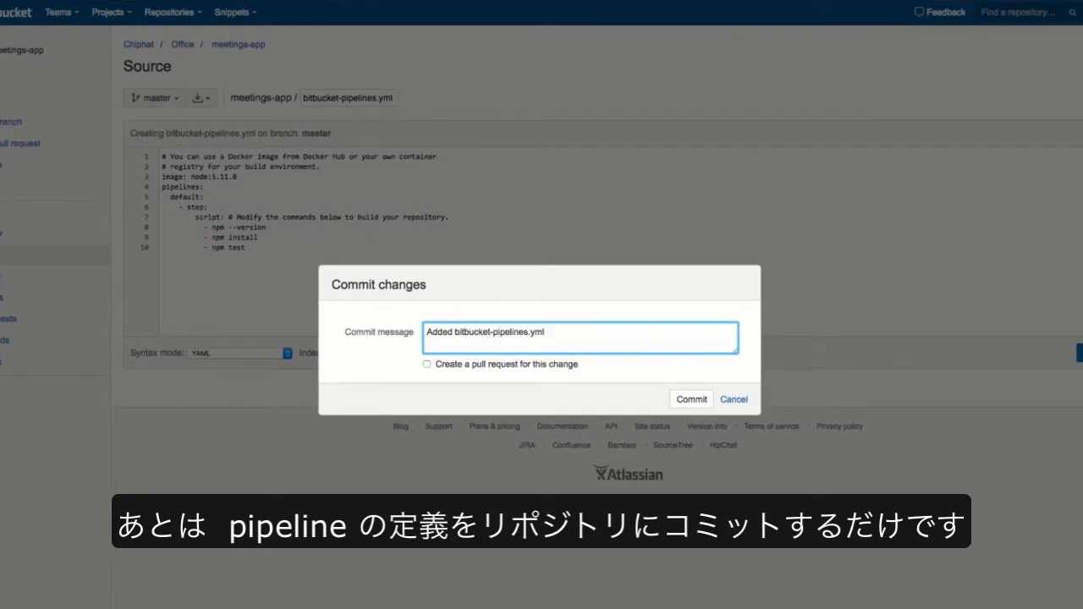
click(691, 400)
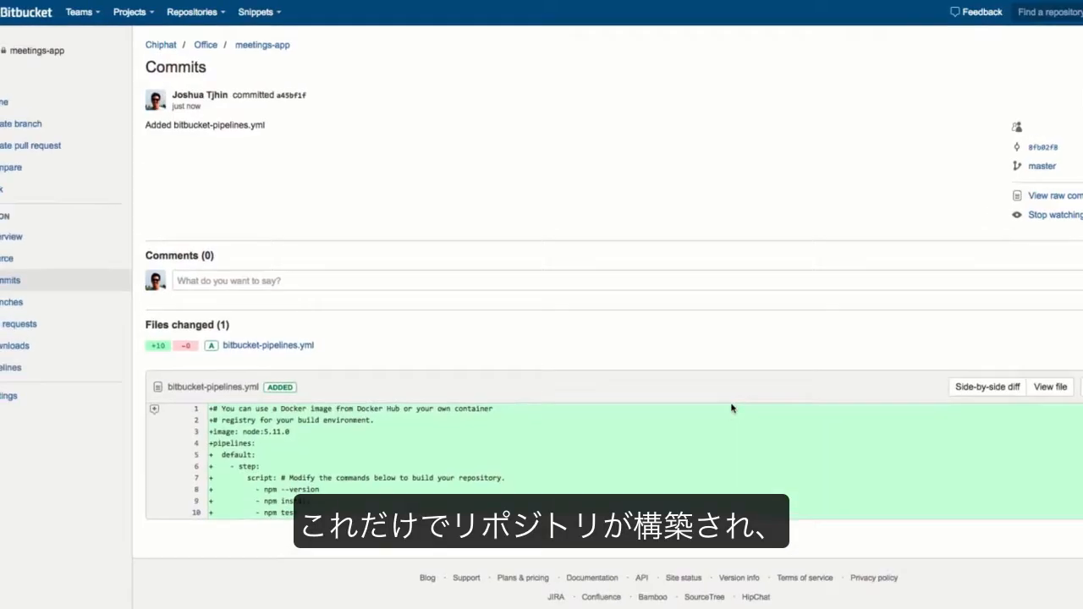
click(50, 383)
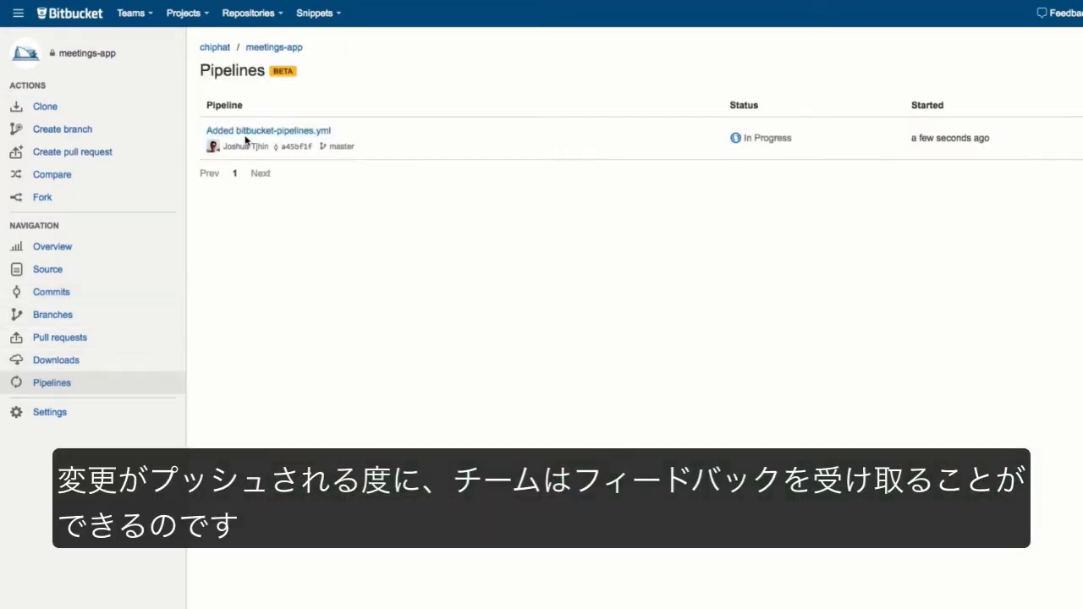
- Show the pipelines list with the new configuration's build in progress
click(267, 130)
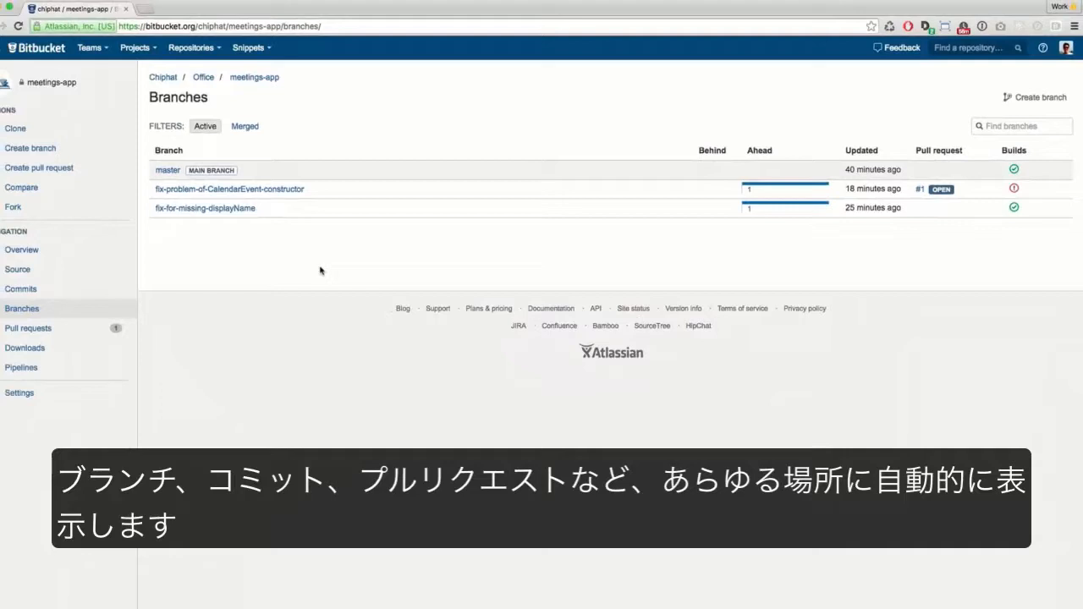
- Review build statuses on Commits and Pull requests, then open the CalendarEvent constructor fix PR
click(20, 284)
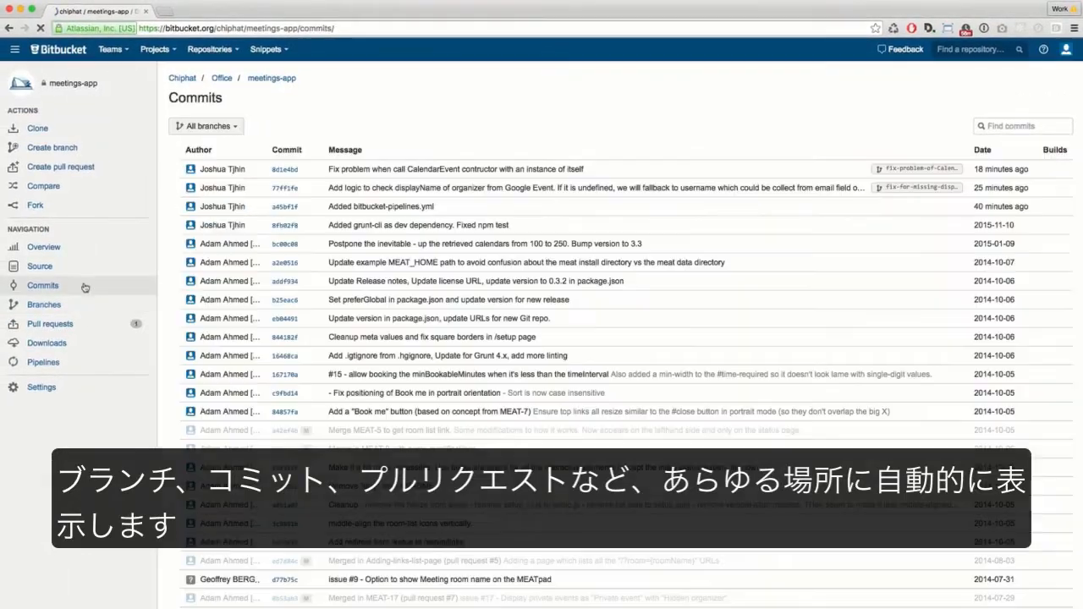
click(51, 325)
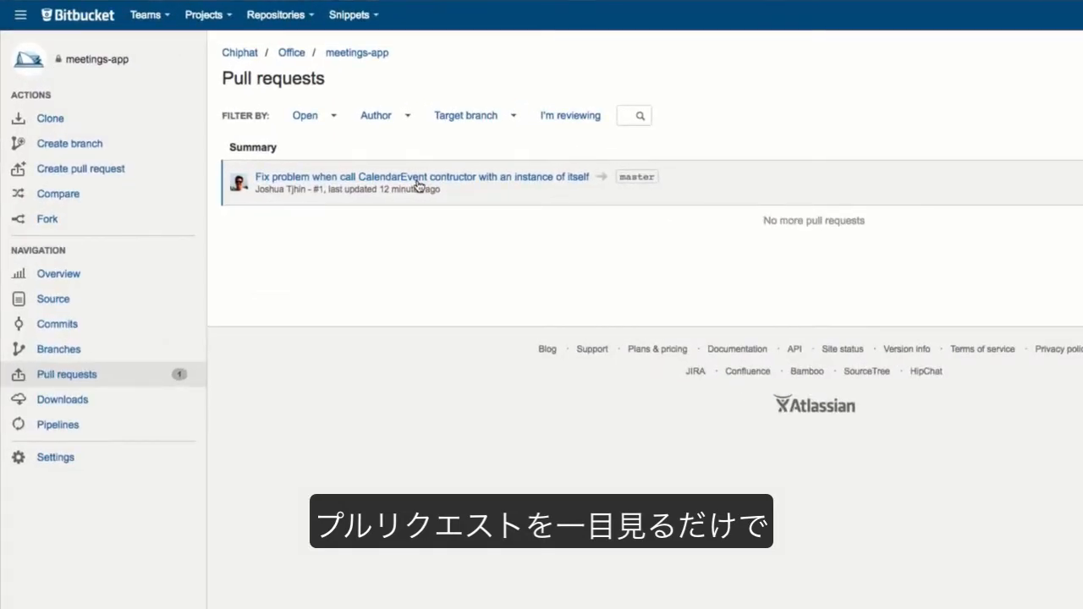
click(420, 178)
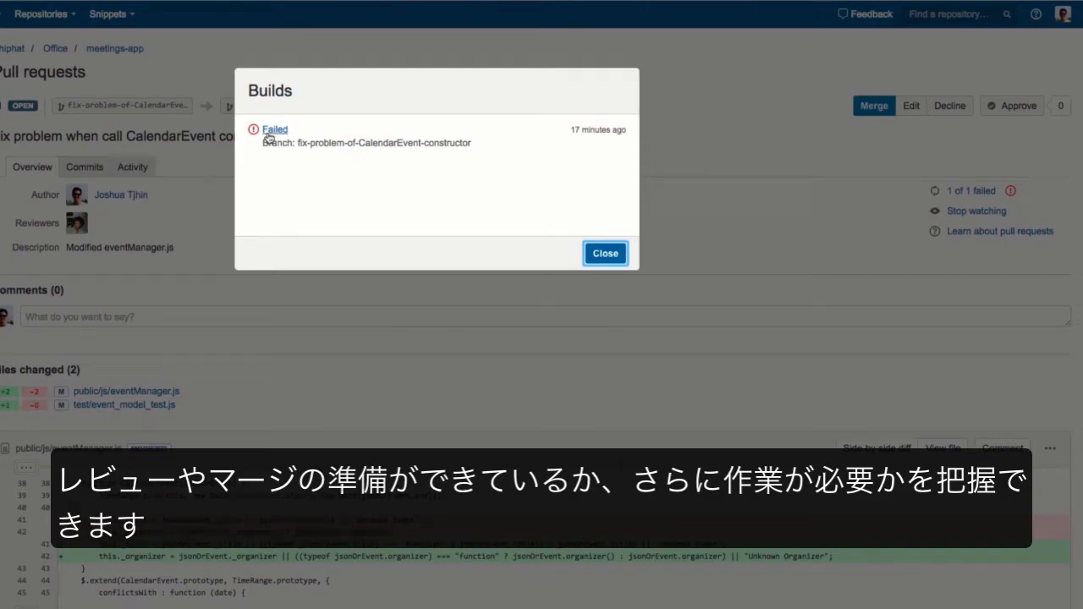
- Inspect the failed npm test log and review the diff of the commit that caused it
click(274, 129)
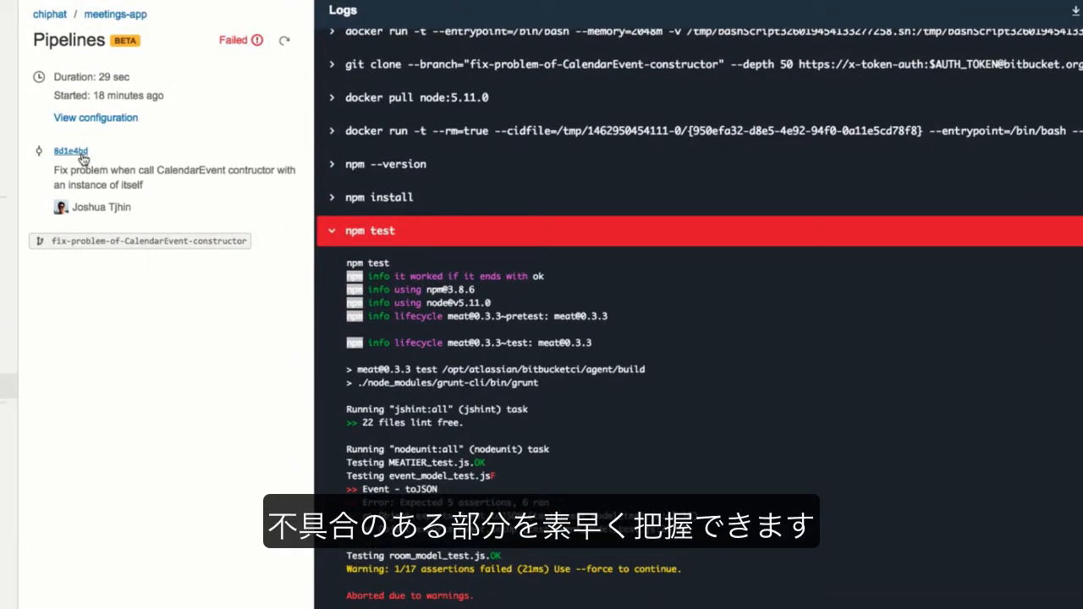
click(71, 150)
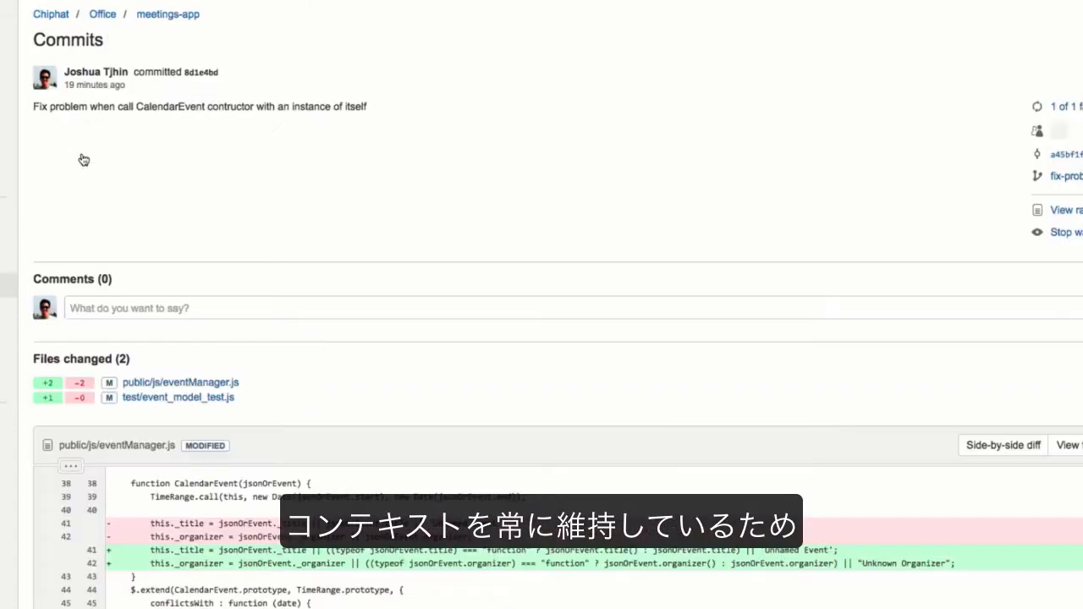
scroll(down, 3)
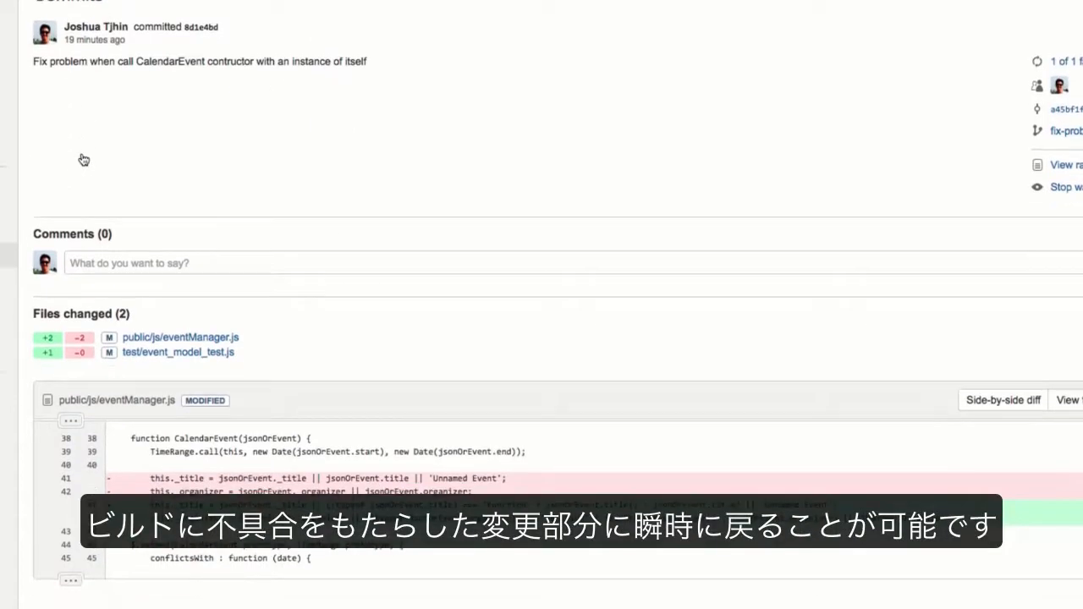
scroll(down, 3)
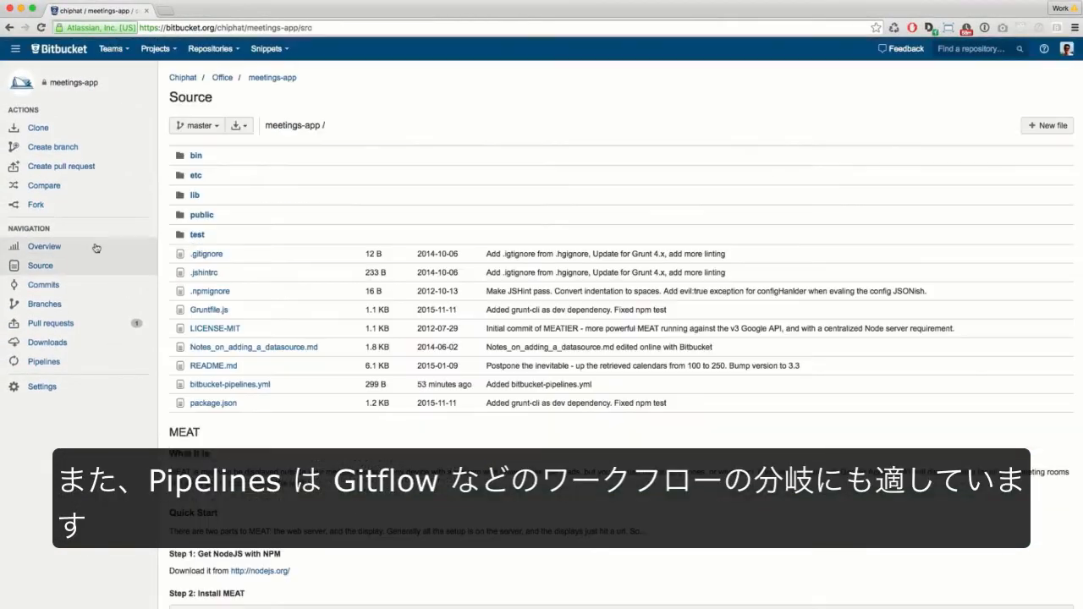
- Open bitbucket-pipelines.yml from Source in the editor
click(230, 385)
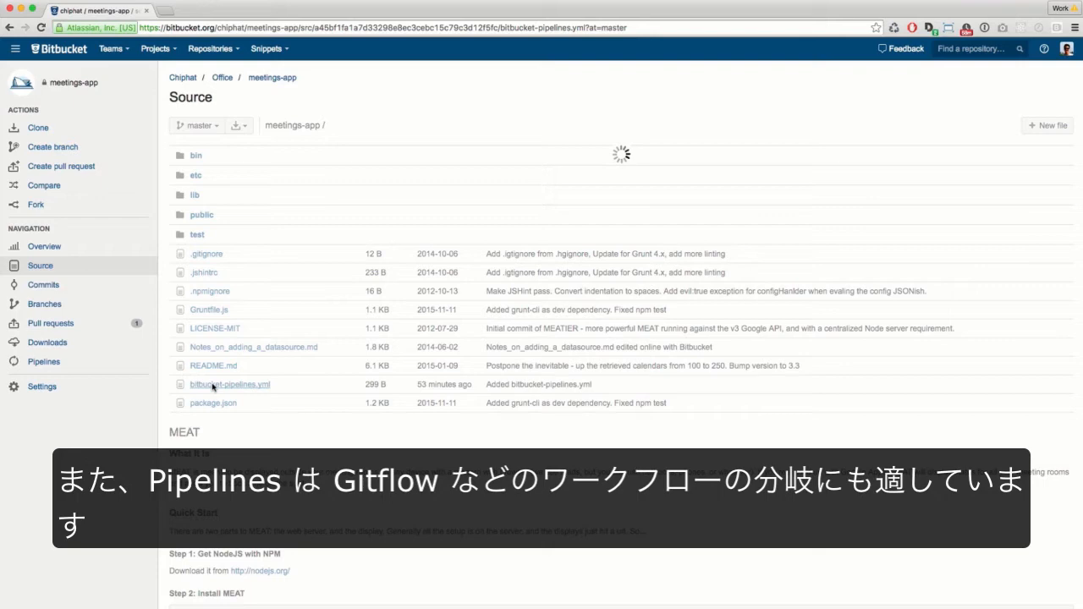
click(230, 384)
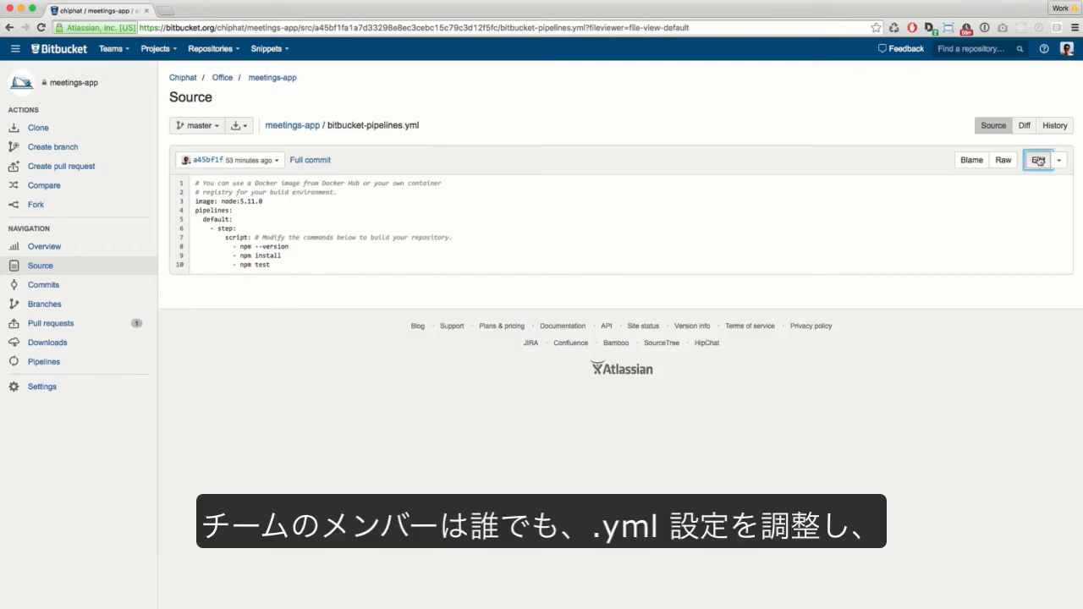
click(1039, 159)
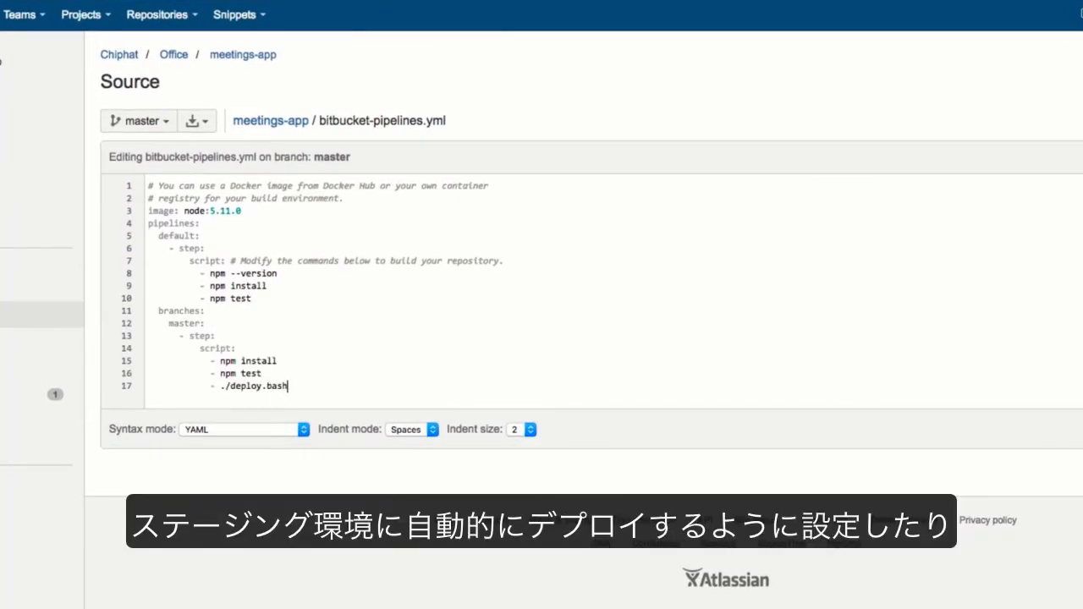
- Make master deploy to staging and add a production branch step running tests then ./deploy.bash production
text(staging)
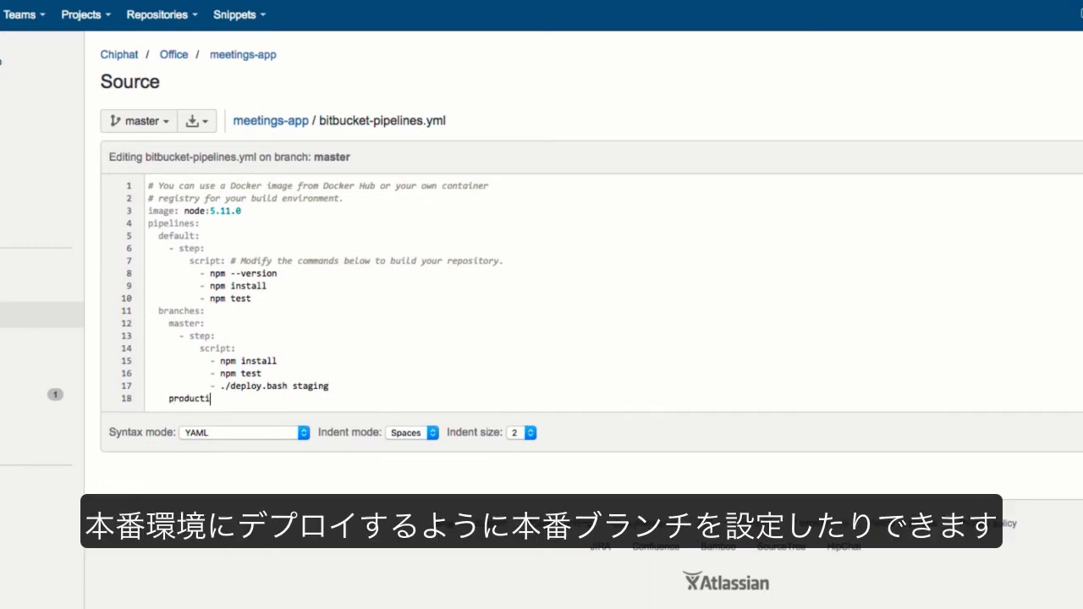
text(production:)
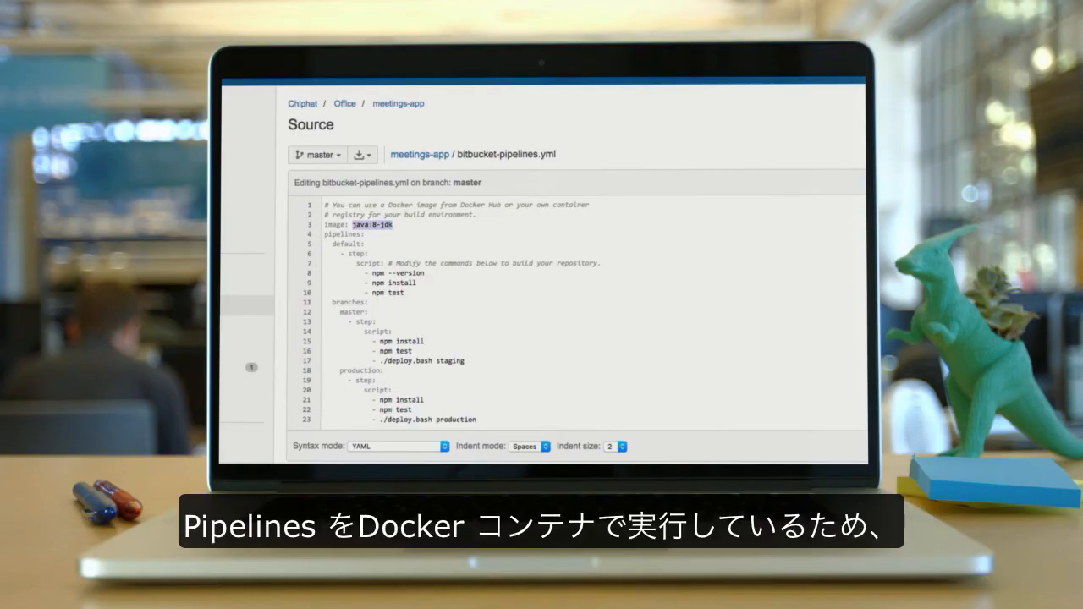
- Change the Docker image from node:5.11.0 to team/node-java:5.11.0
text(team/node-java:)
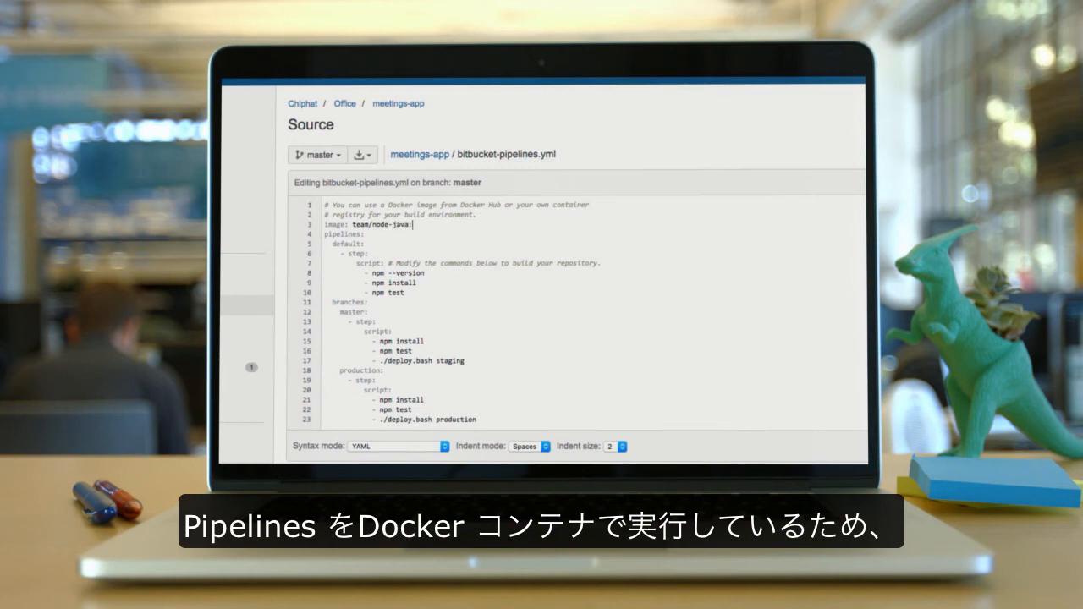
text(5.11.0)
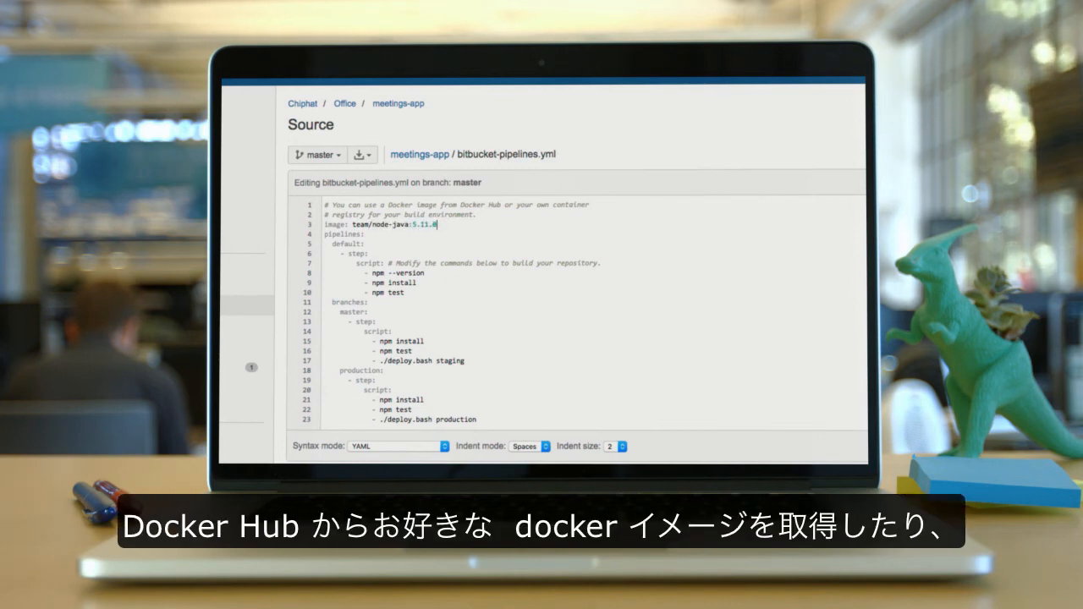